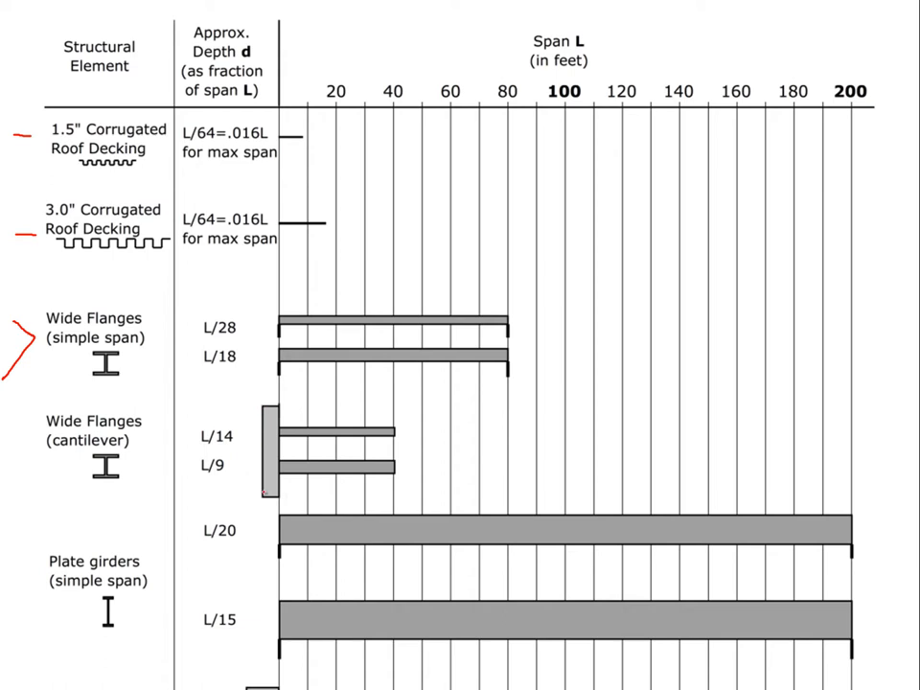
mouse_move(454, 488)
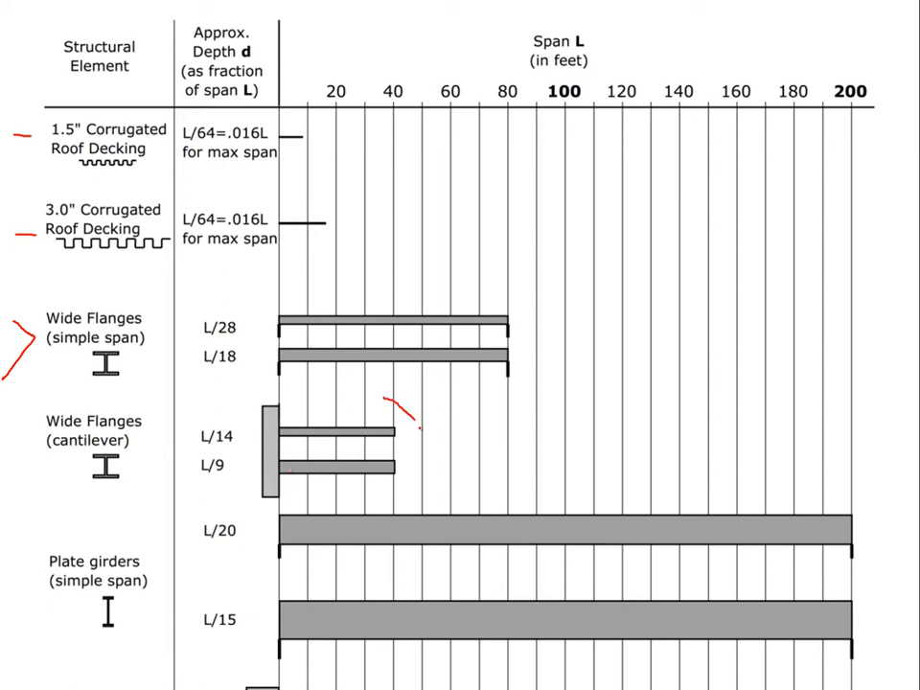
Draw a red arrow down to the cantilever bars and write 'SS' beside the wide-flange bars
drag(417, 422, 431, 469)
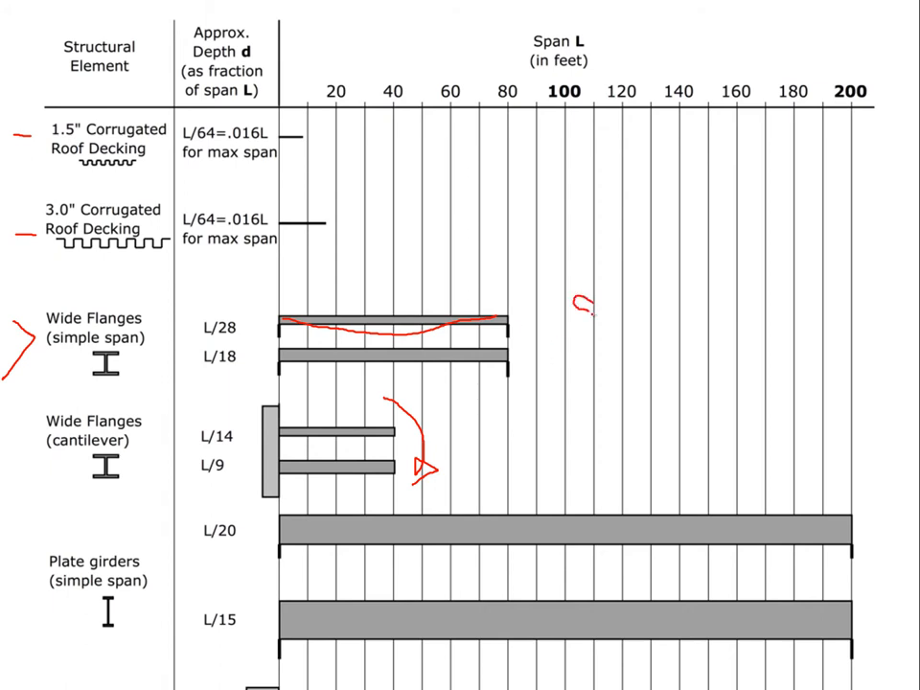
drag(570, 311, 618, 302)
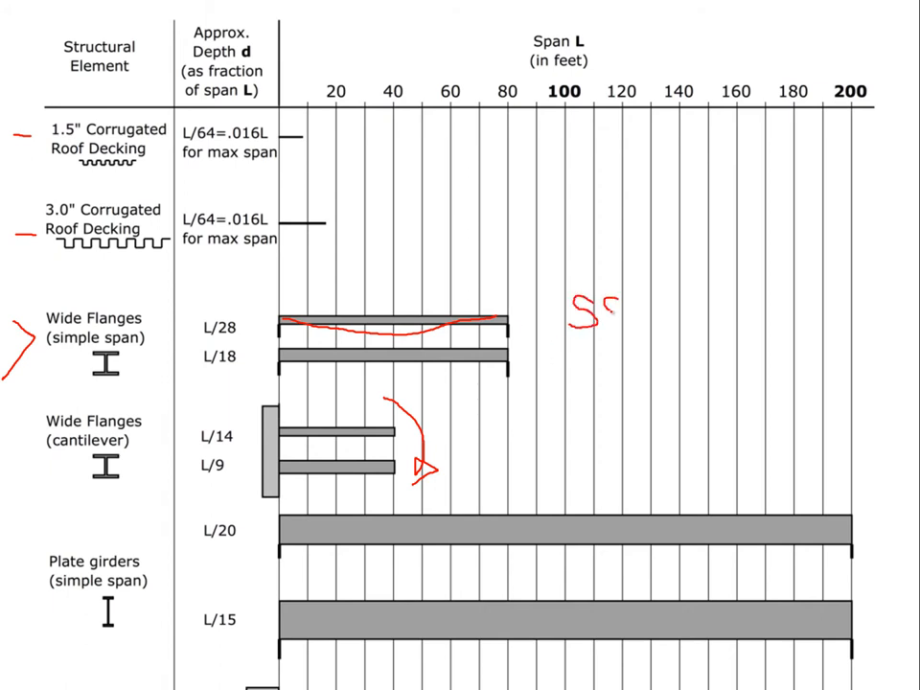
drag(611, 292, 623, 331)
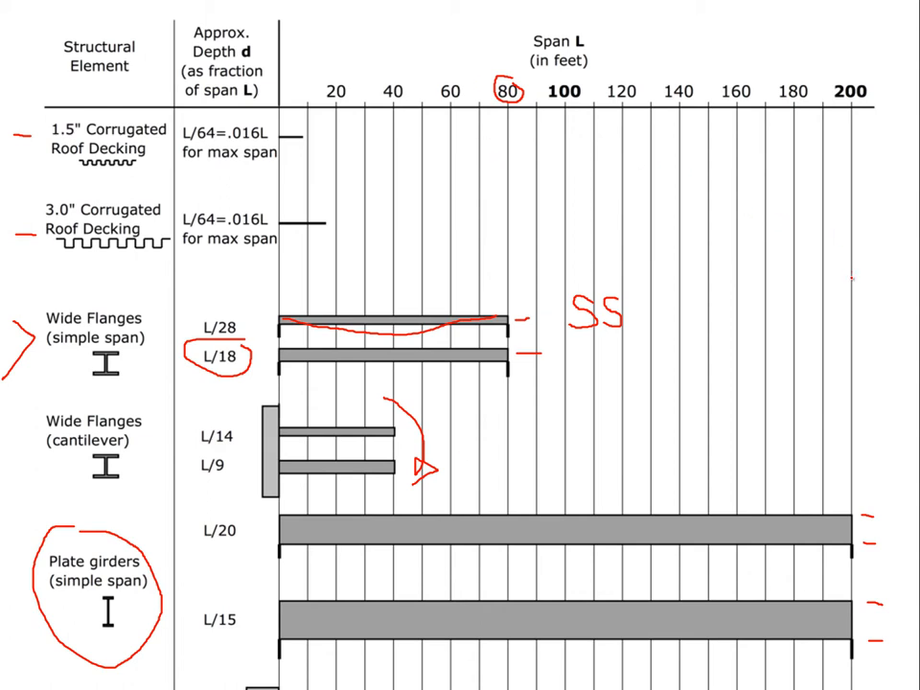
Draw a tall red vertical stroke near the 200-ft line beside the wide-flange rows
drag(850, 277, 846, 388)
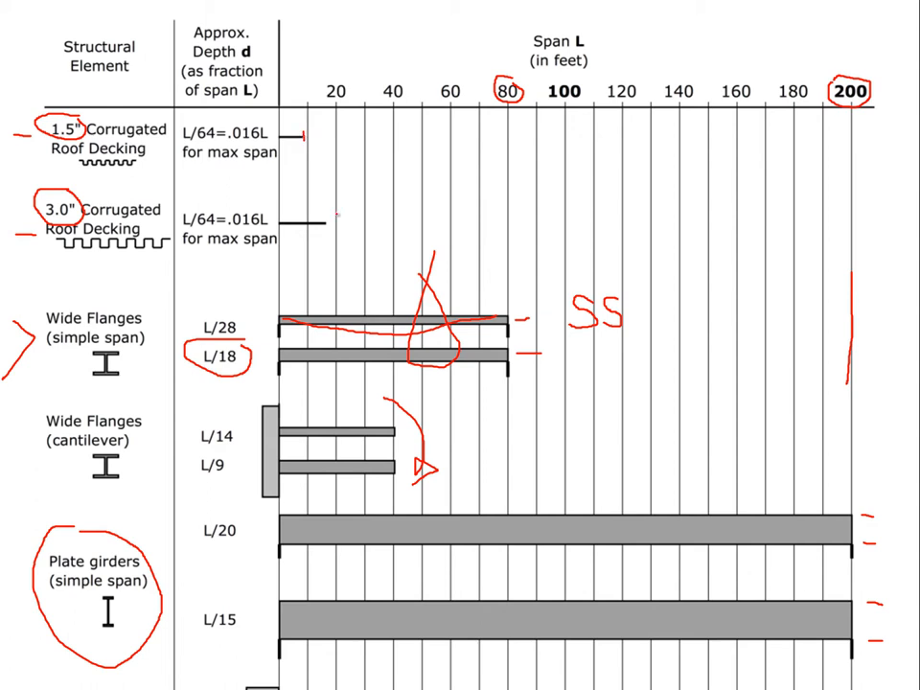
Draw a short red vertical tick beside the 1.5" roof decking bar
drag(325, 209, 325, 238)
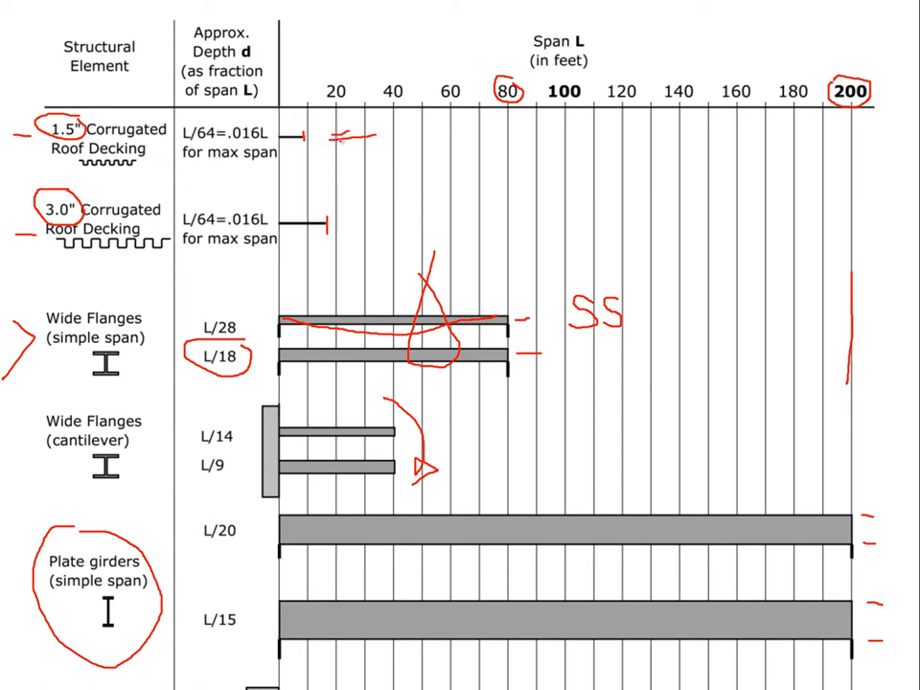
drag(331, 222, 393, 222)
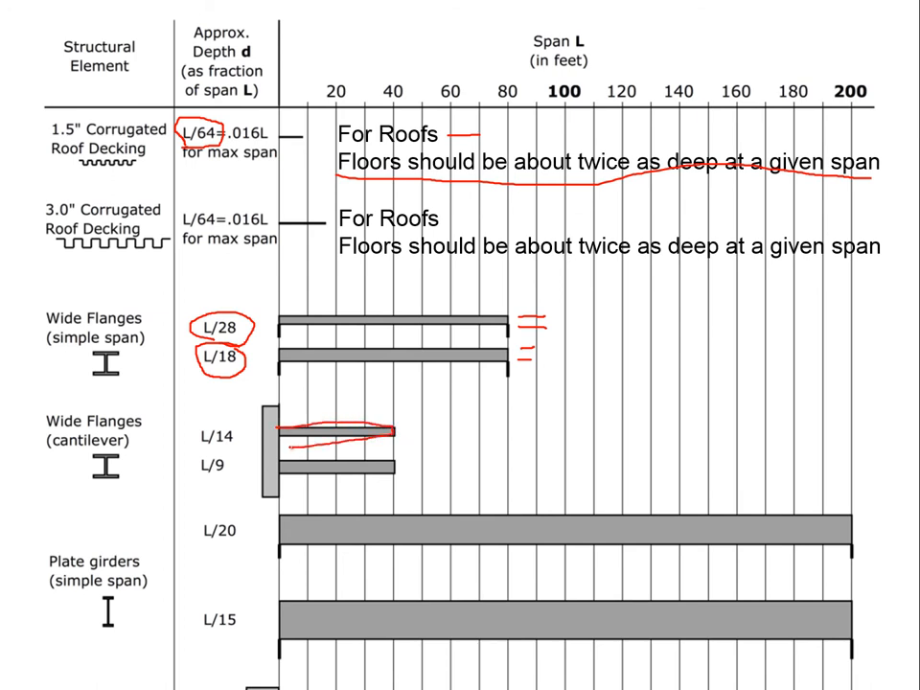
Trace the cantilever wide-flange bar with a horizontal red stroke
drag(278, 327, 470, 325)
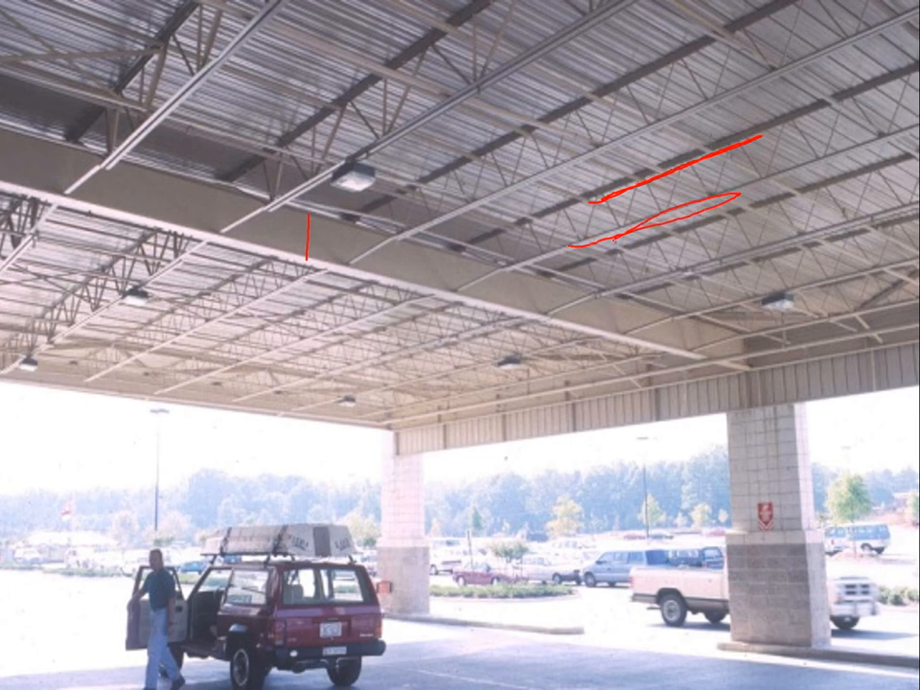
Outline an open-web roof joist on the canopy photo in red
drag(340, 218, 393, 232)
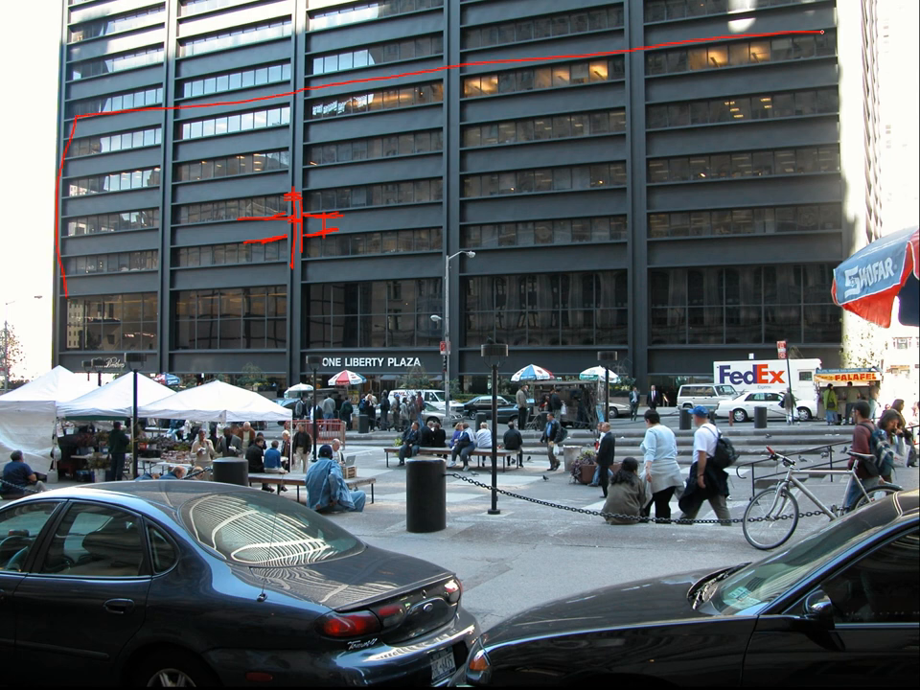
Trace a vertical red edge of the One Liberty Plaza tower outline
drag(822, 33, 826, 163)
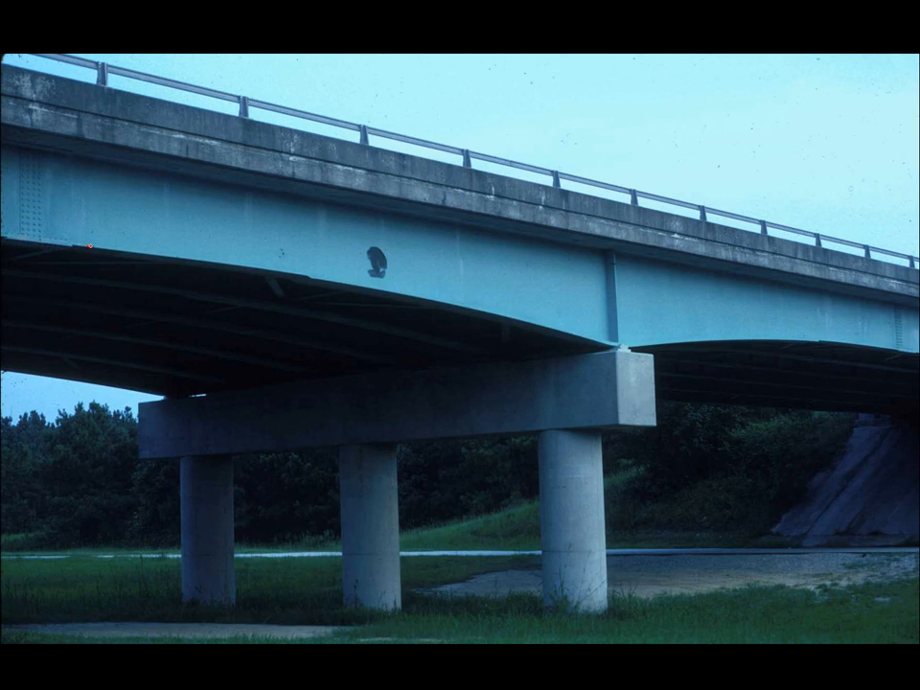
Trace the girder's curved bottom flange in red and mark the support line through the pier cap
drag(87, 248, 302, 278)
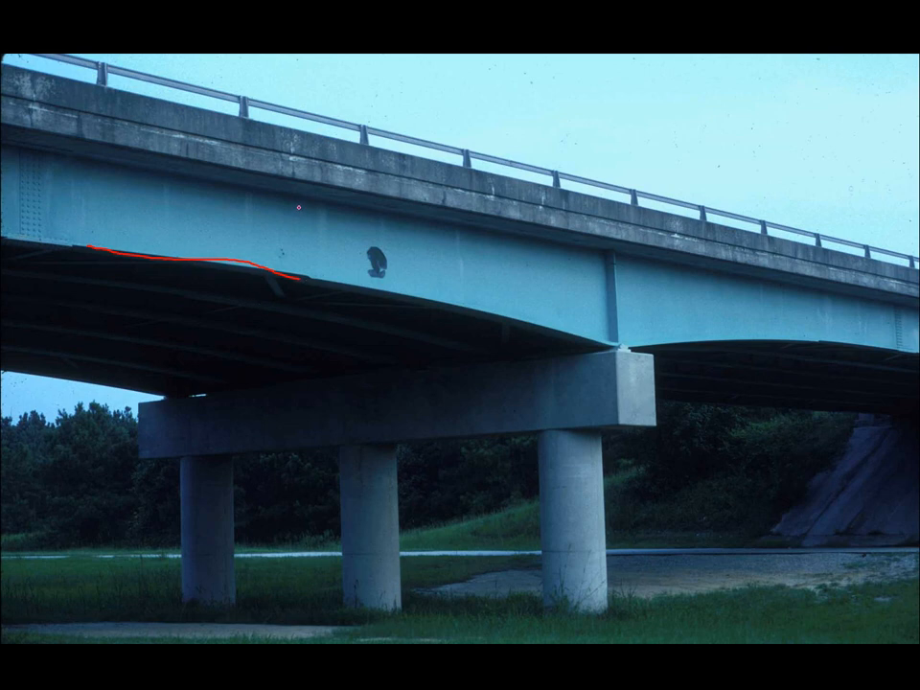
mouse_move(310, 278)
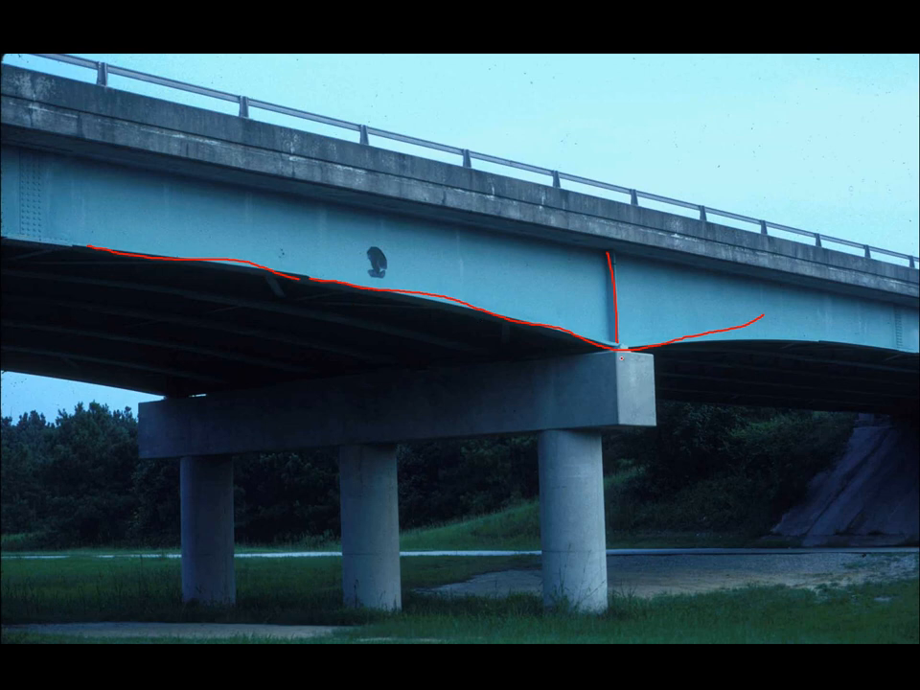
drag(618, 359, 623, 450)
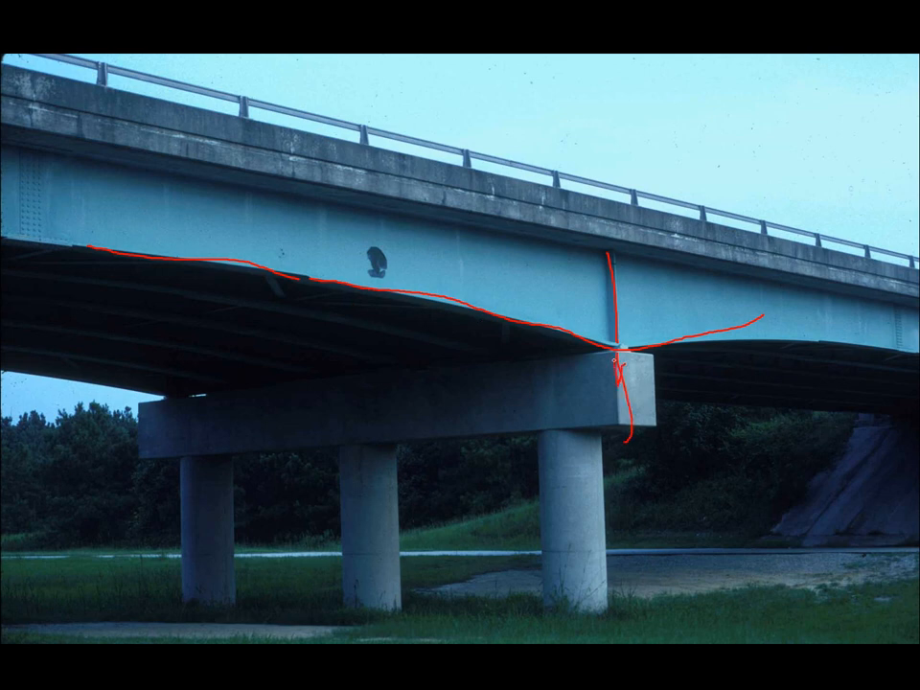